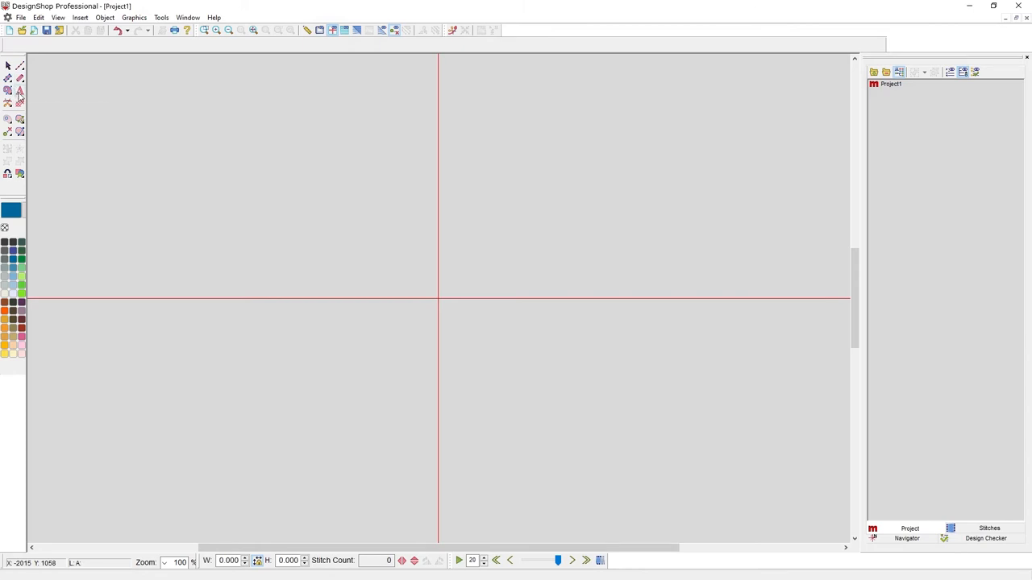
{"action": "mouse_move", "coordinate": [19, 91]}
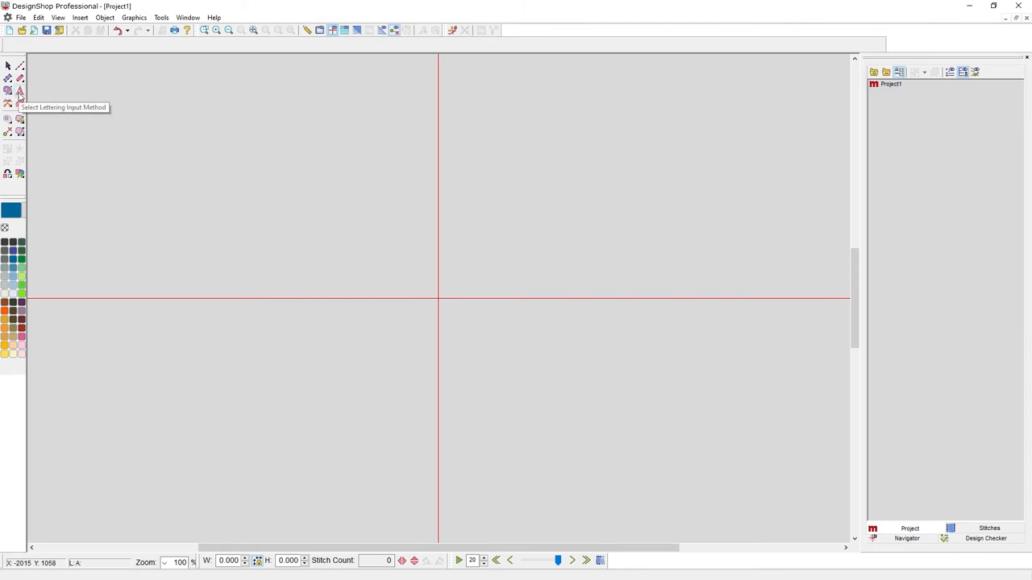
Activate the Lettering Input Method tool with the Basic Block alphabet.
{"action": "left_click", "coordinate": [19, 90]}
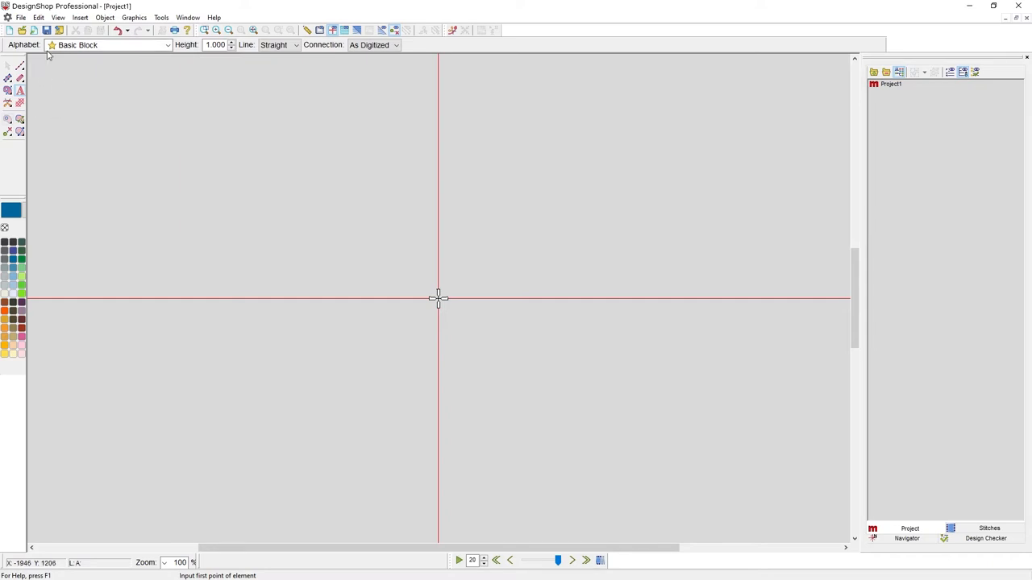
{"action": "mouse_move", "coordinate": [351, 86]}
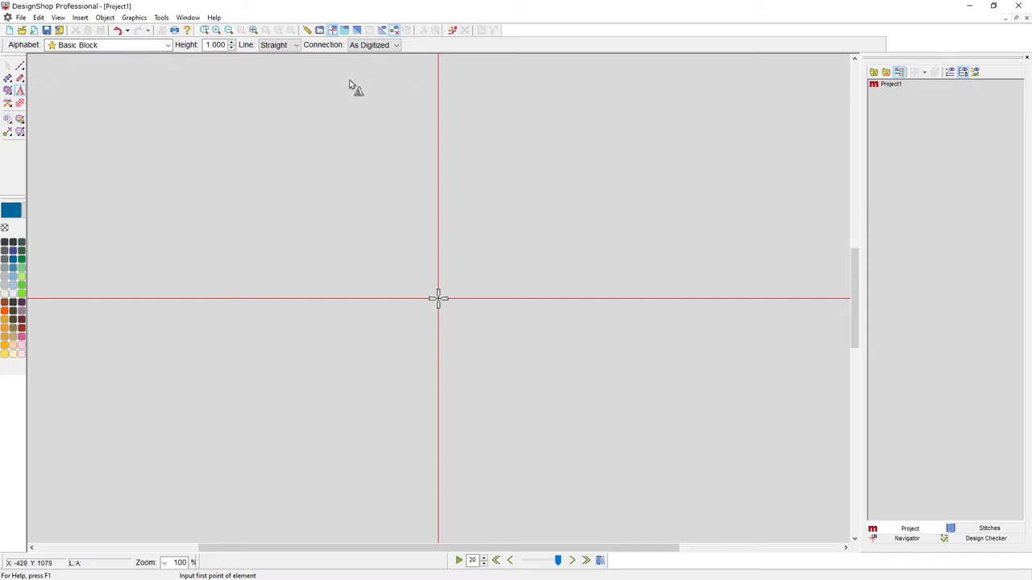
{"action": "mouse_move", "coordinate": [73, 77]}
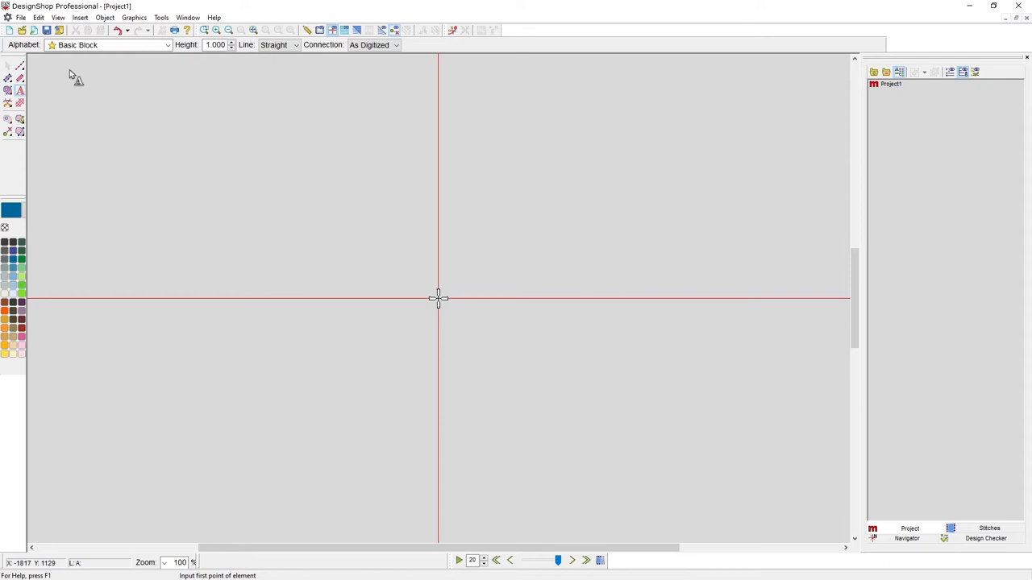
{"action": "mouse_move", "coordinate": [181, 55]}
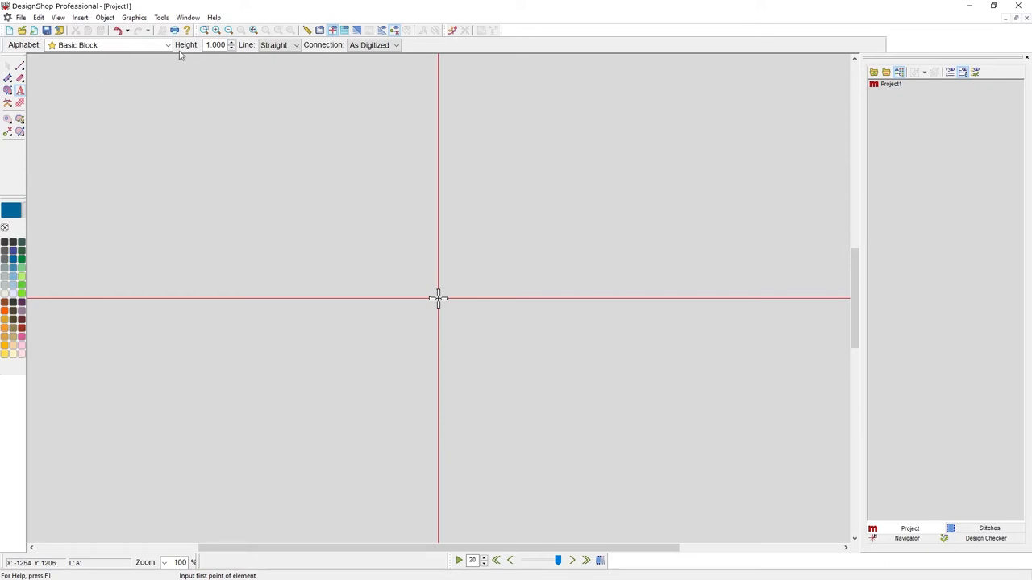
{"action": "mouse_move", "coordinate": [254, 85]}
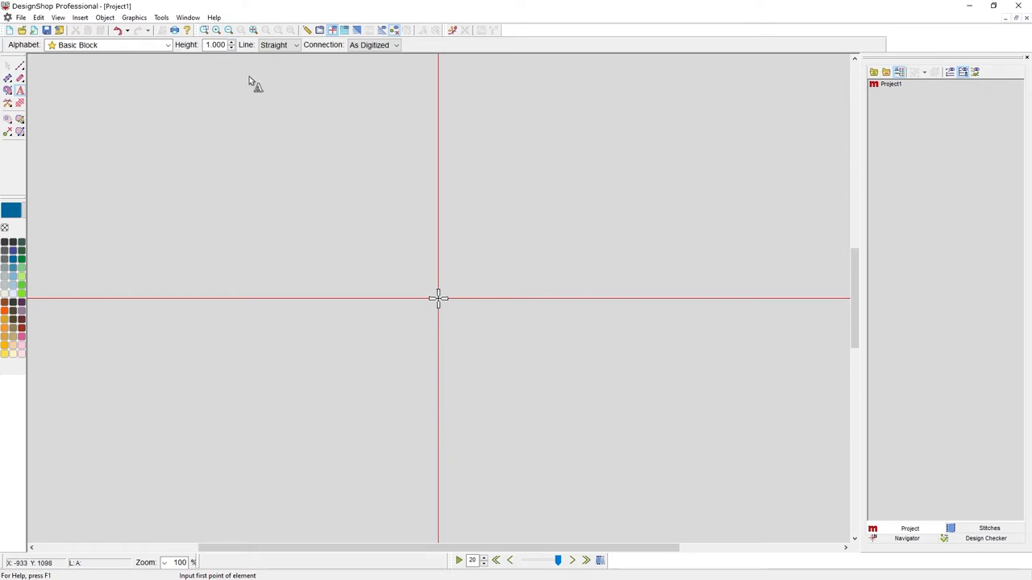
{"action": "mouse_move", "coordinate": [274, 90]}
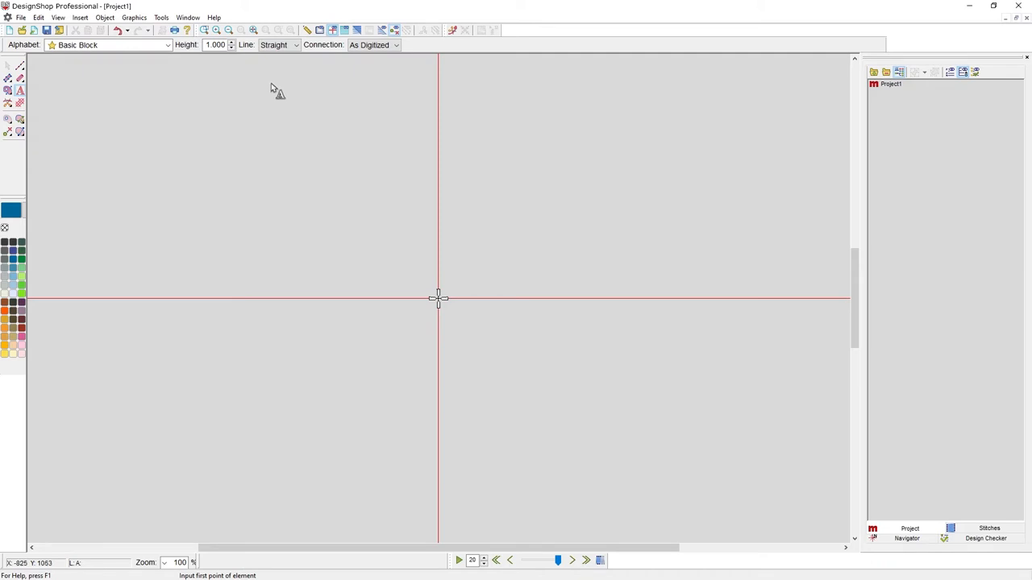
{"action": "mouse_move", "coordinate": [326, 268]}
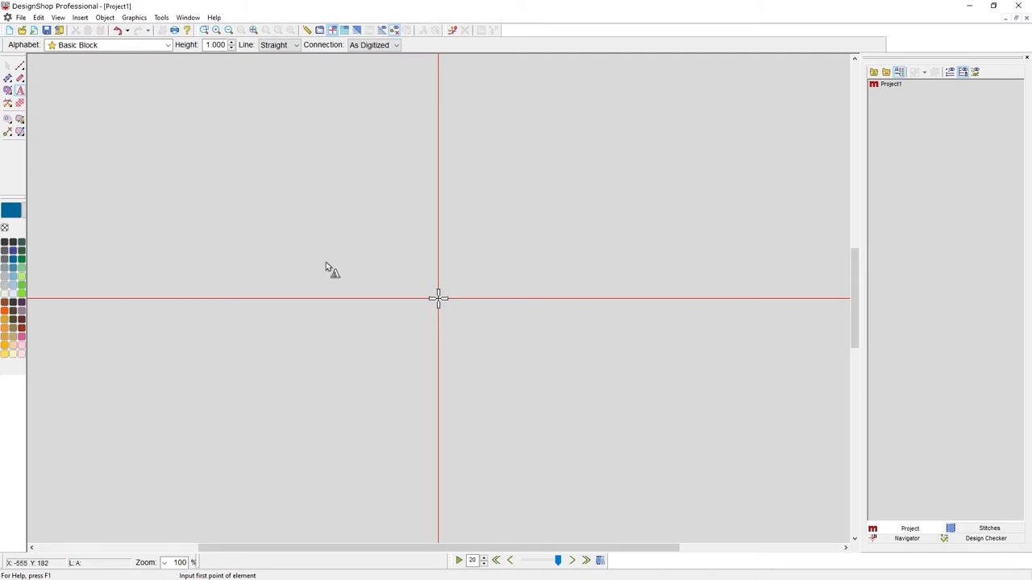
{"action": "mouse_move", "coordinate": [469, 305]}
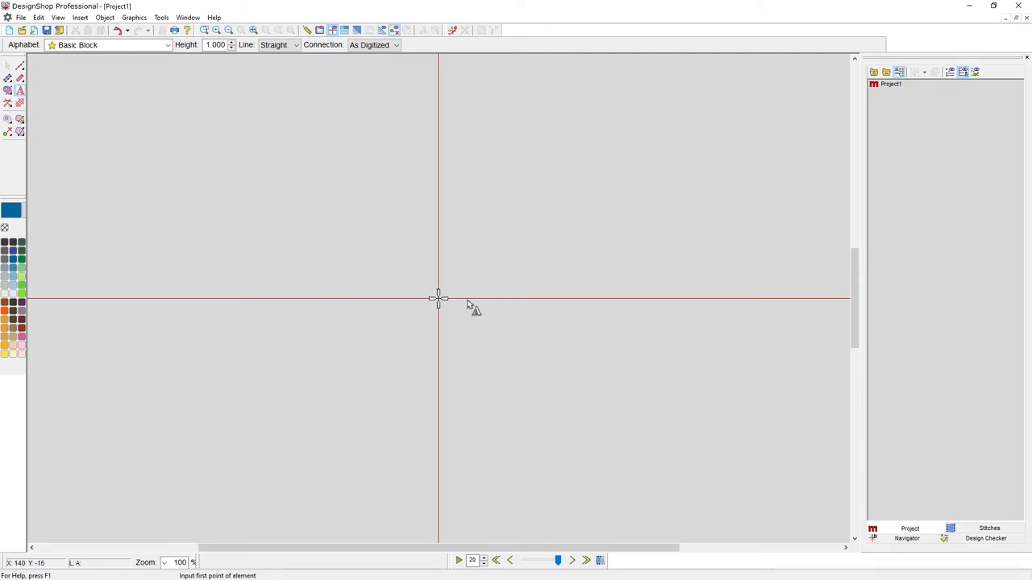
{"action": "mouse_move", "coordinate": [437, 308]}
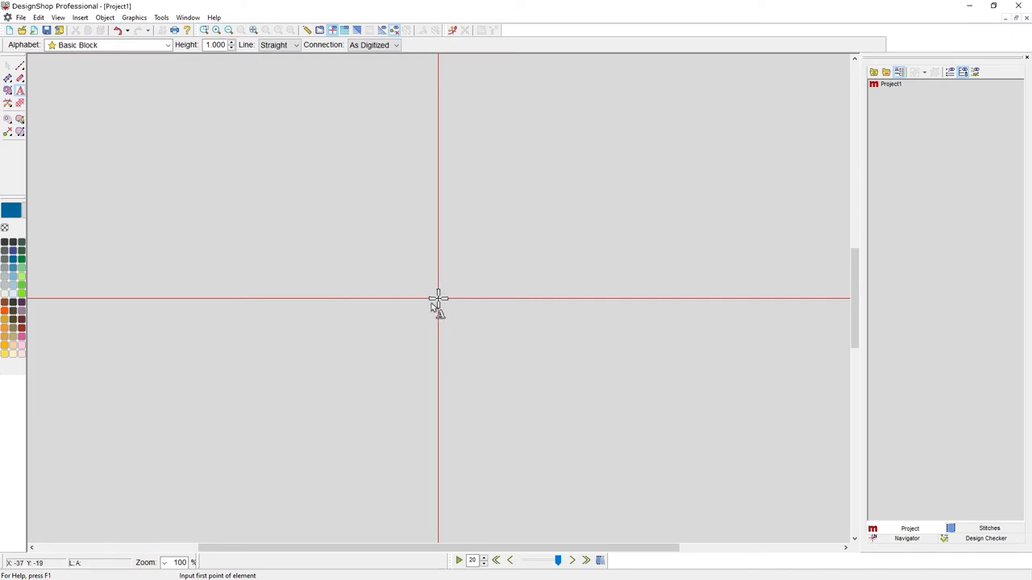
{"action": "mouse_move", "coordinate": [390, 313]}
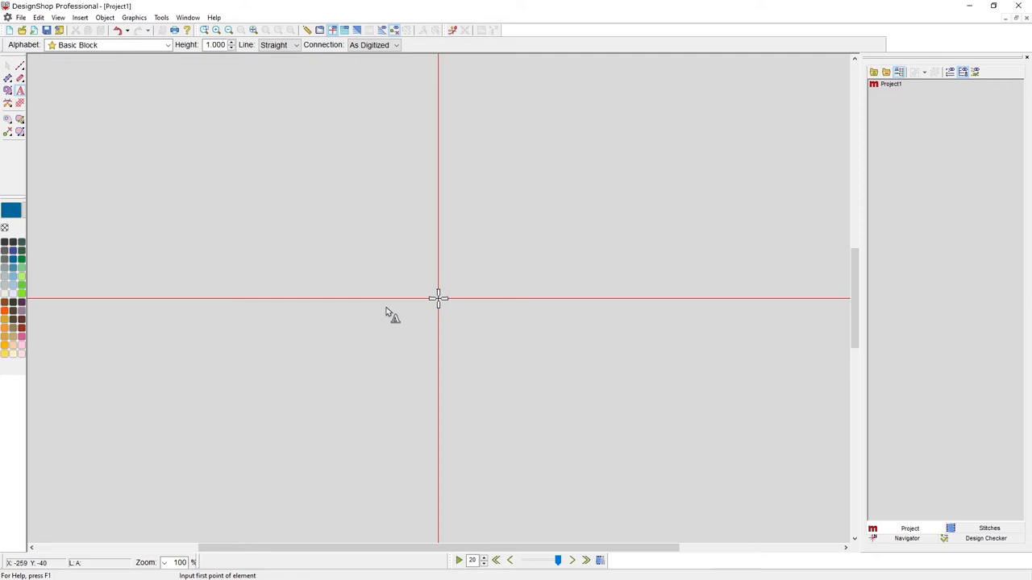
{"action": "mouse_move", "coordinate": [226, 160]}
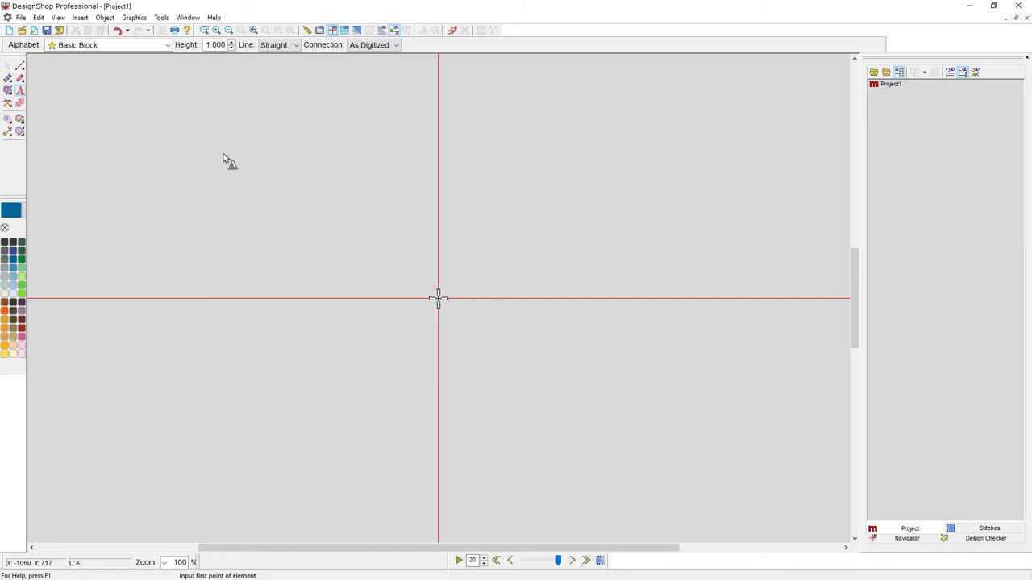
{"action": "mouse_move", "coordinate": [457, 425]}
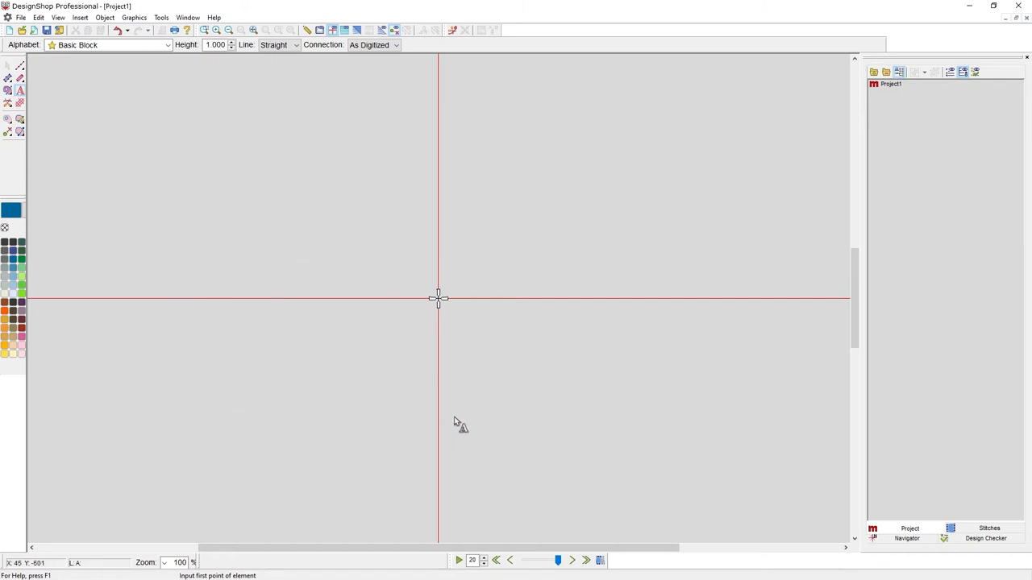
{"action": "mouse_move", "coordinate": [184, 242]}
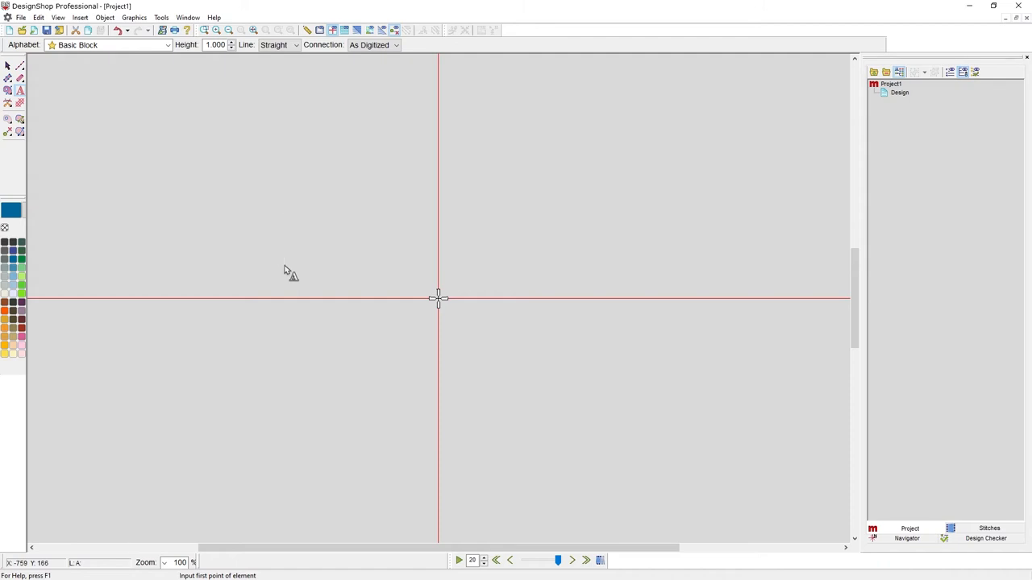
Discard the typed 'Melco' lettering so no design object remains.
{"action": "type", "text": "Melco"}
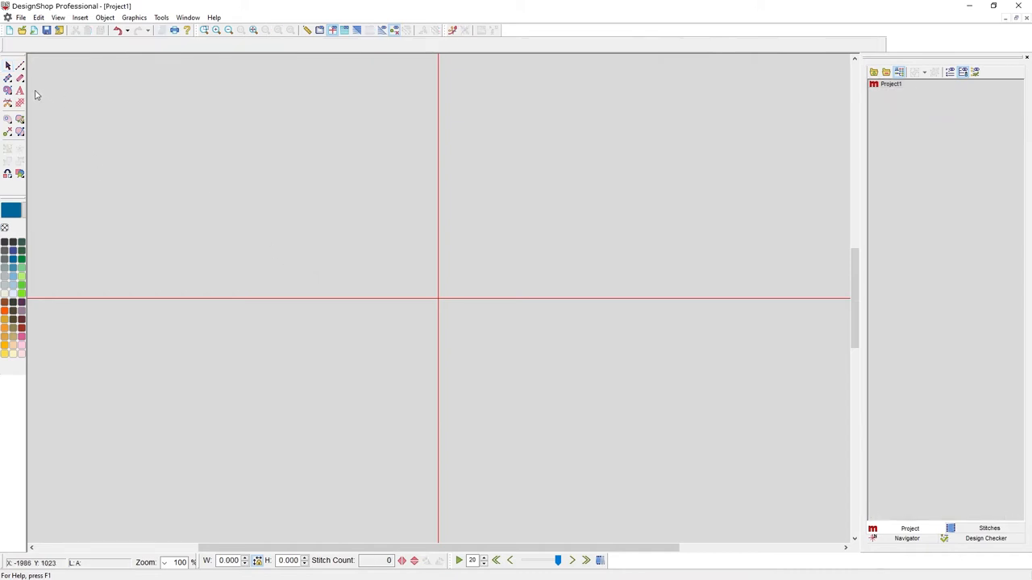
Enter Basic Block lettering 'Melco' and 'International' as two blue lines.
{"action": "left_click", "coordinate": [19, 90]}
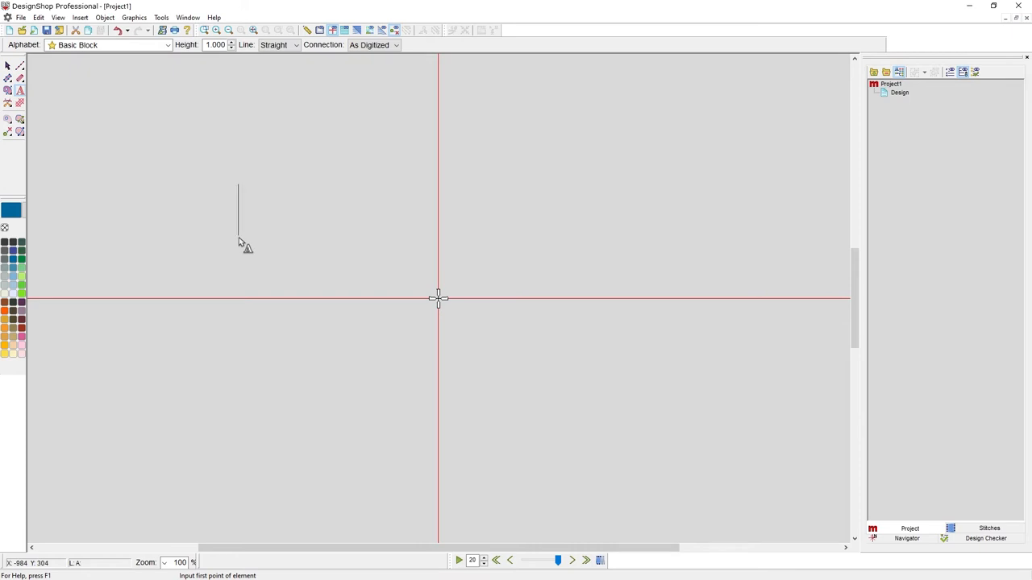
{"action": "type", "text": "Melco"}
{"action": "type", "text": "I"}
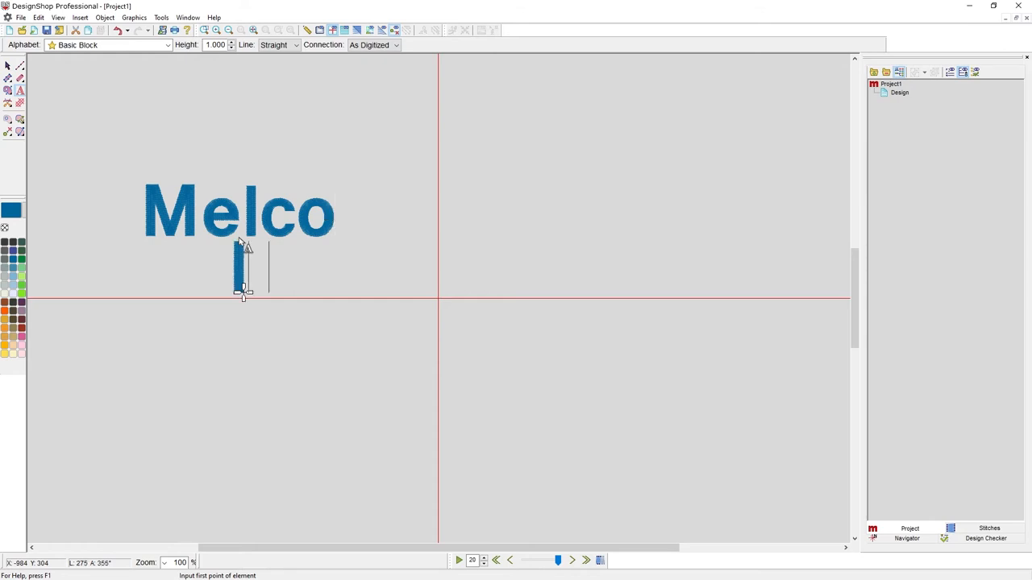
{"action": "type", "text": "nter"}
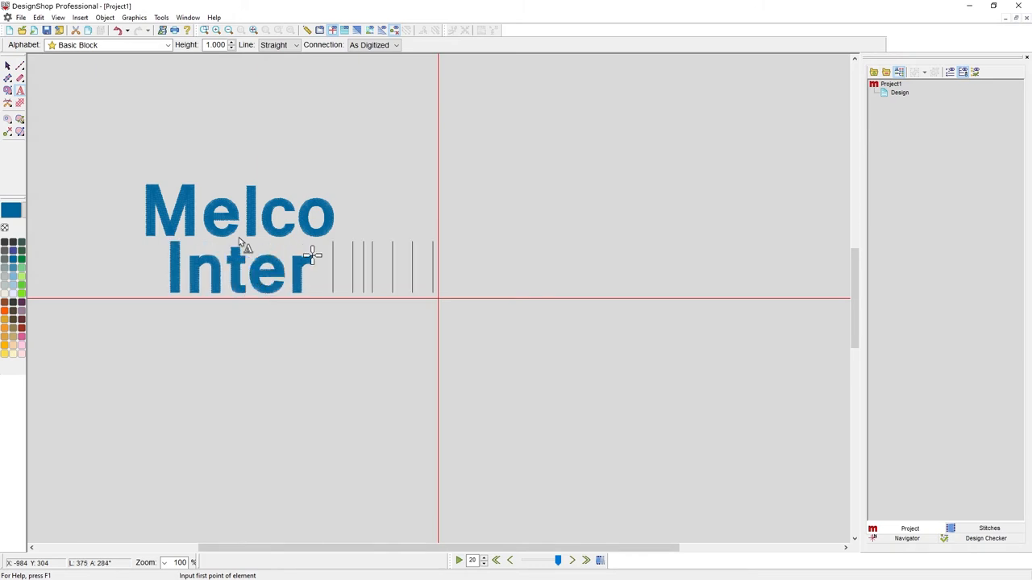
{"action": "type", "text": "national"}
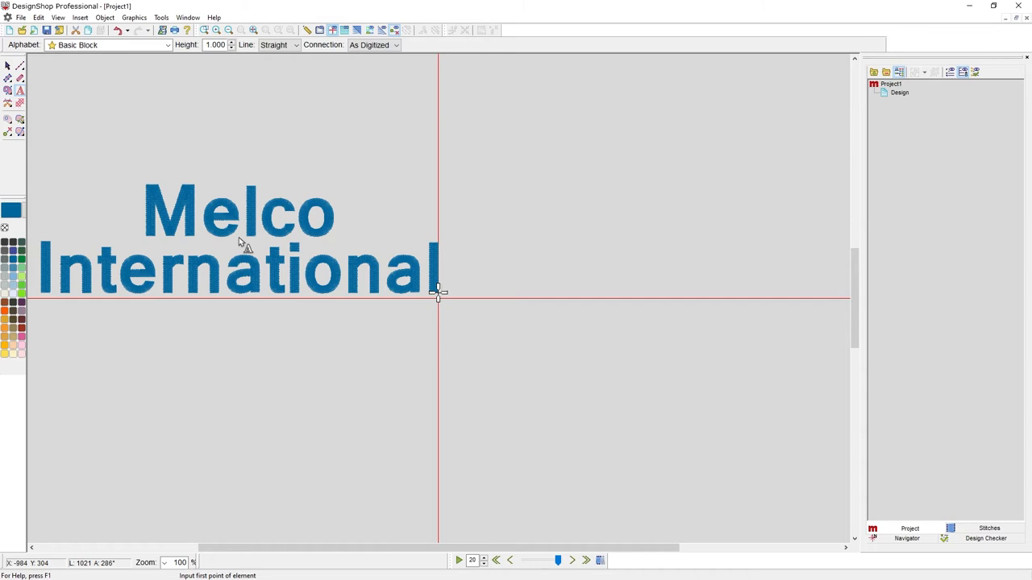
Select the Melco International lettering and open its Object Properties.
{"action": "left_click", "coordinate": [238, 270]}
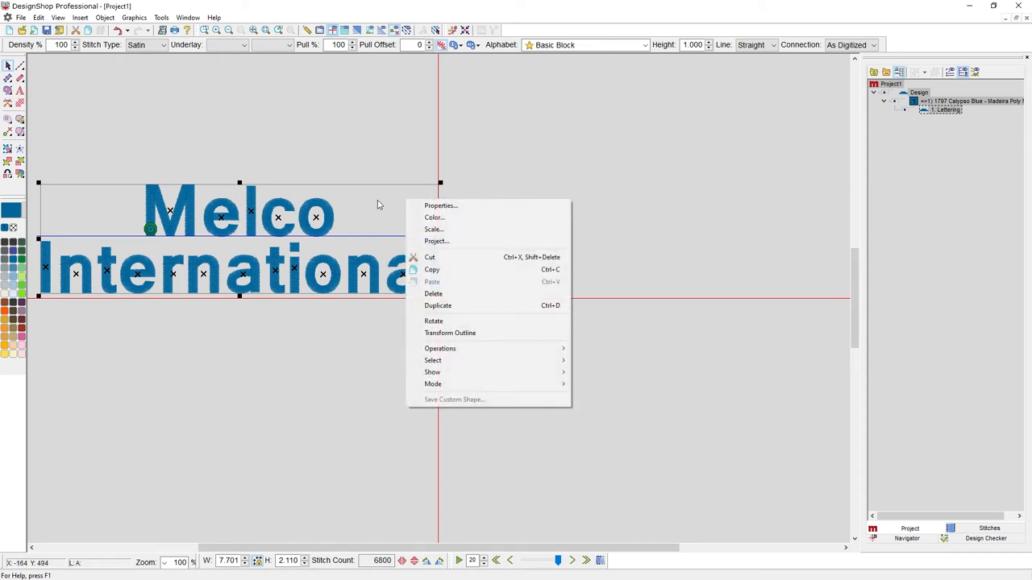
{"action": "left_click", "coordinate": [441, 206]}
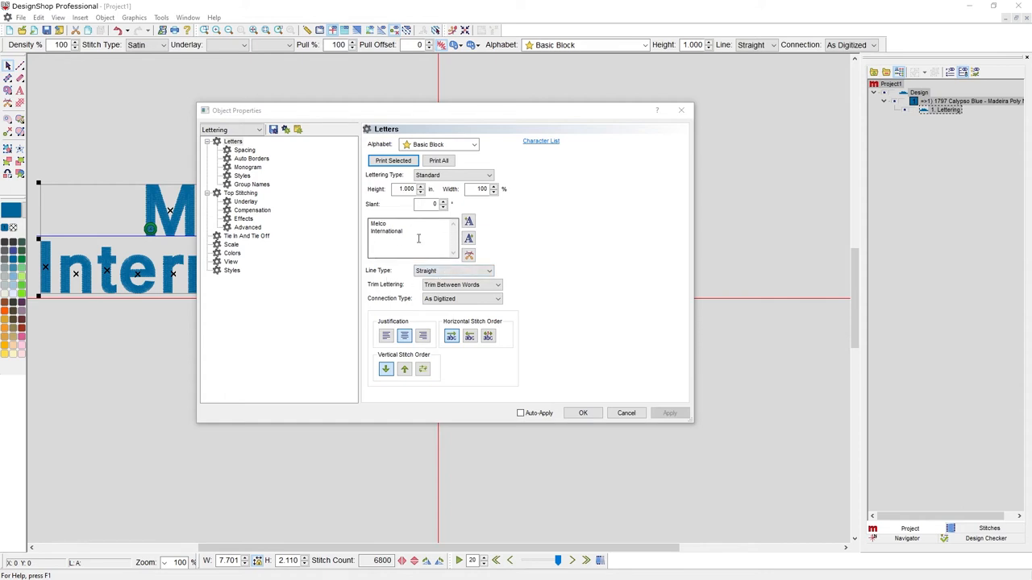
{"action": "double_click", "coordinate": [389, 232]}
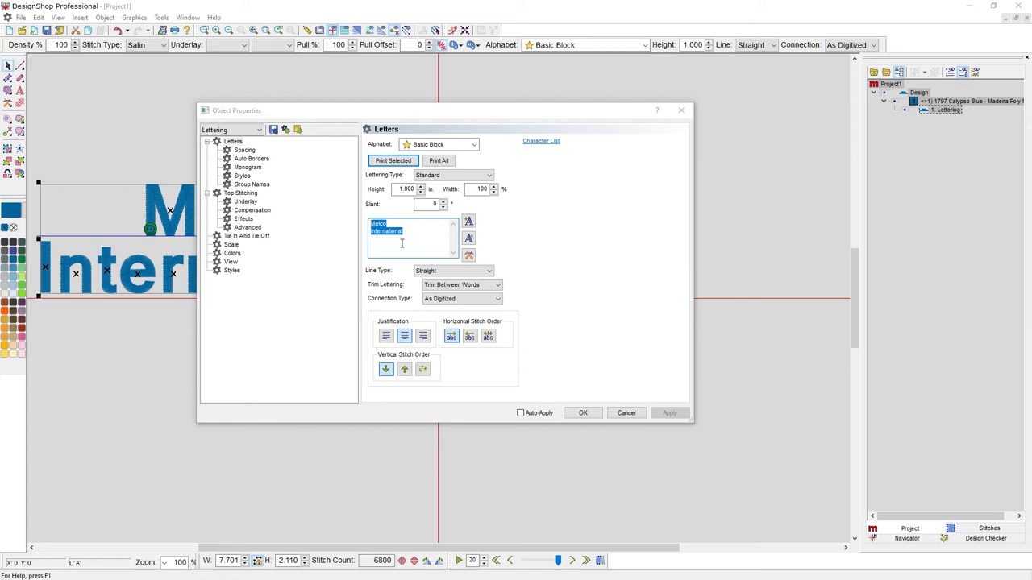
{"action": "left_click", "coordinate": [417, 237]}
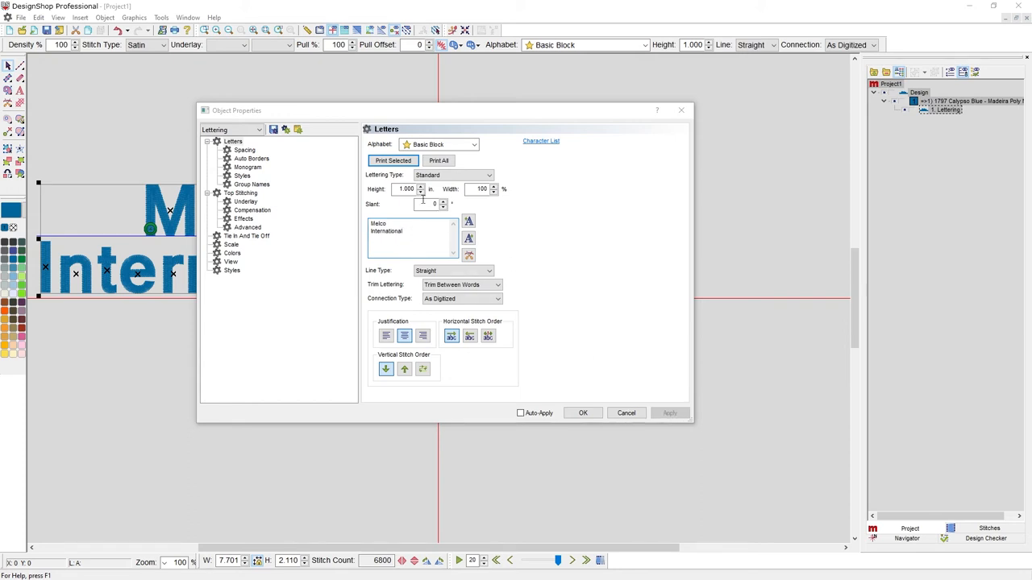
Replace 'International' with 'Embroidery' in the lettering text and apply it.
{"action": "left_click", "coordinate": [413, 236]}
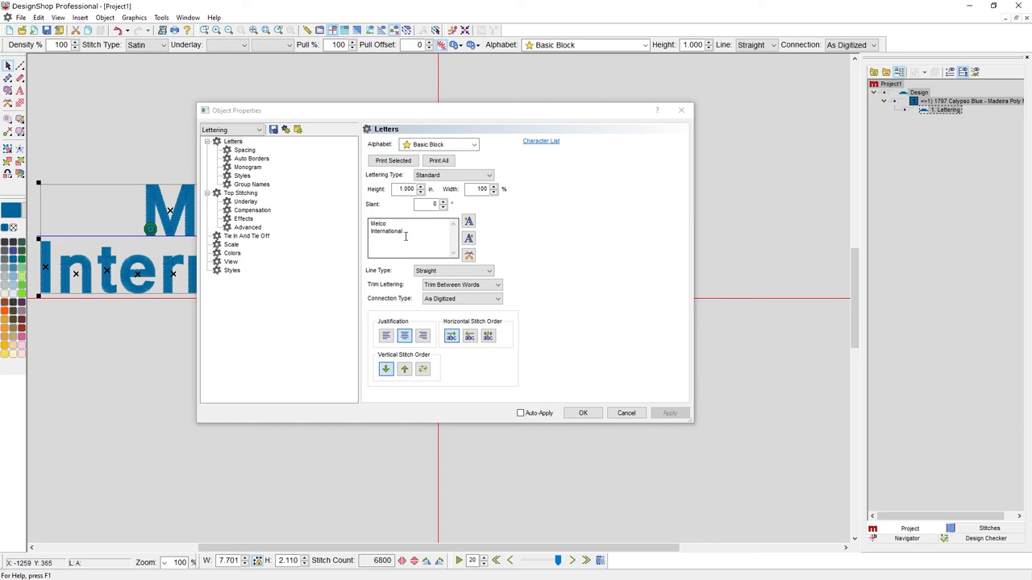
{"action": "double_click", "coordinate": [386, 231]}
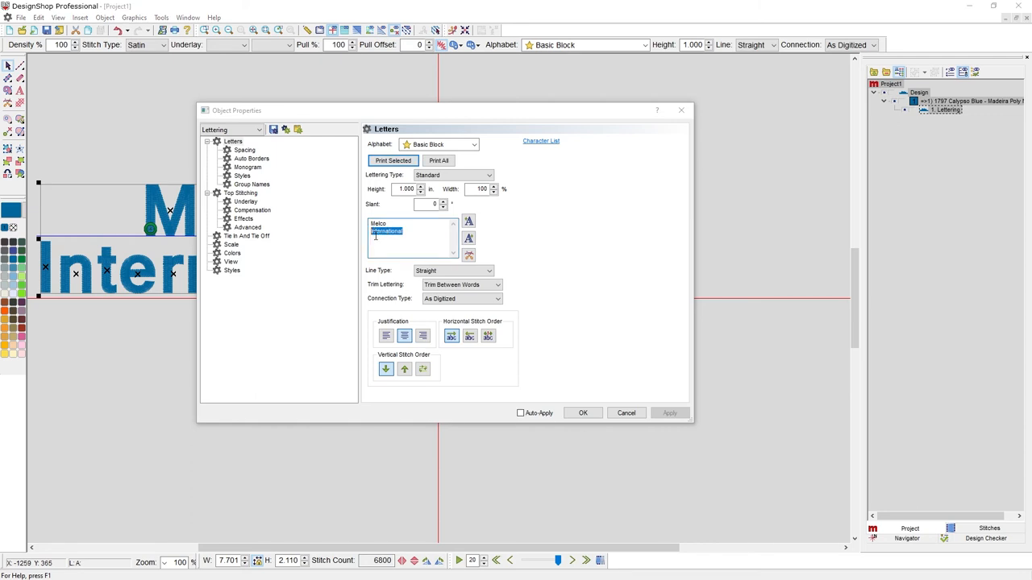
{"action": "type", "text": "Embroidery"}
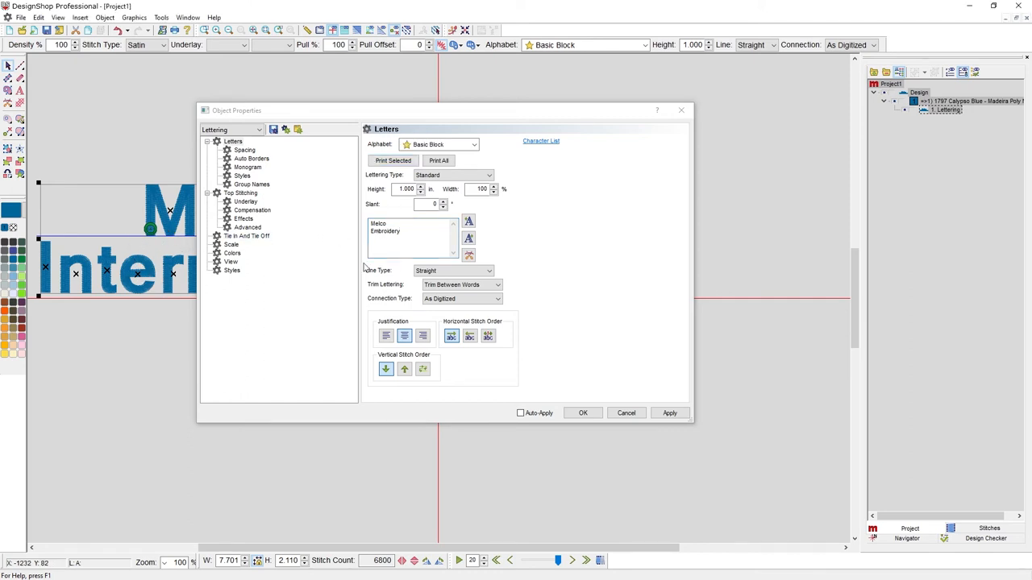
{"action": "left_click", "coordinate": [669, 412]}
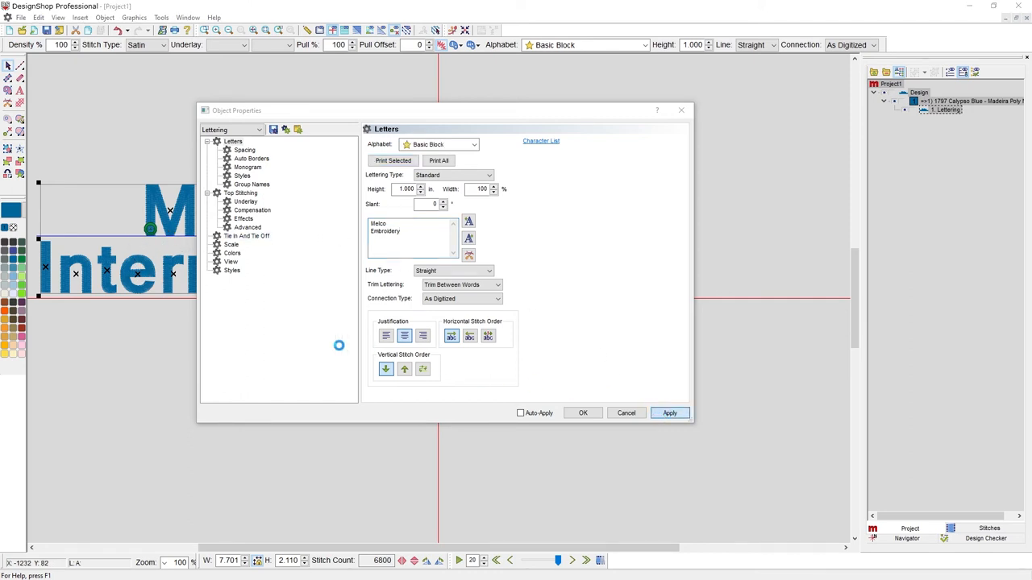
{"action": "left_click", "coordinate": [669, 413]}
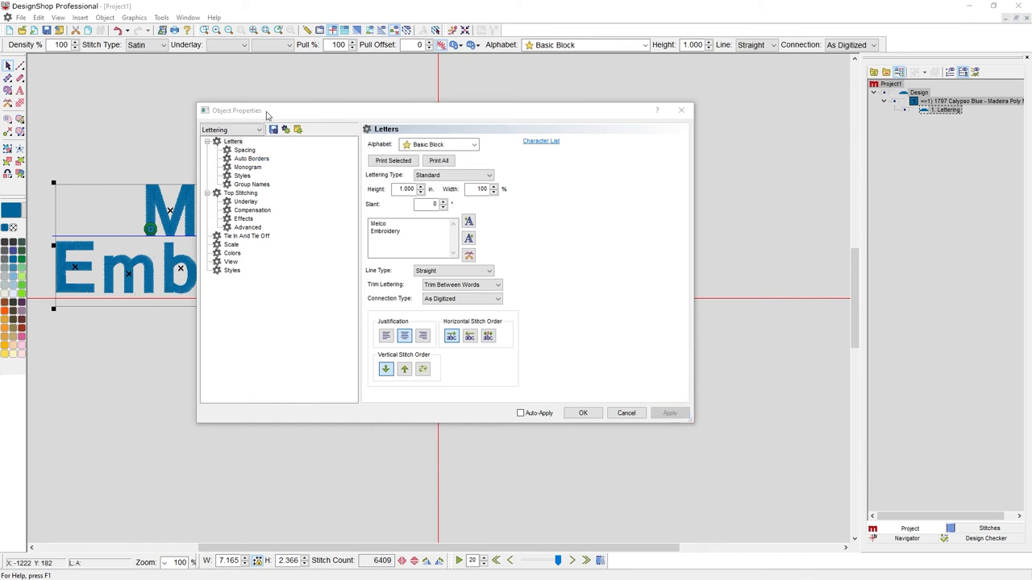
Move the Object Properties dialog aside and close it with OK.
{"action": "left_click_drag", "start_coordinate": [237, 110], "coordinate": [351, 85]}
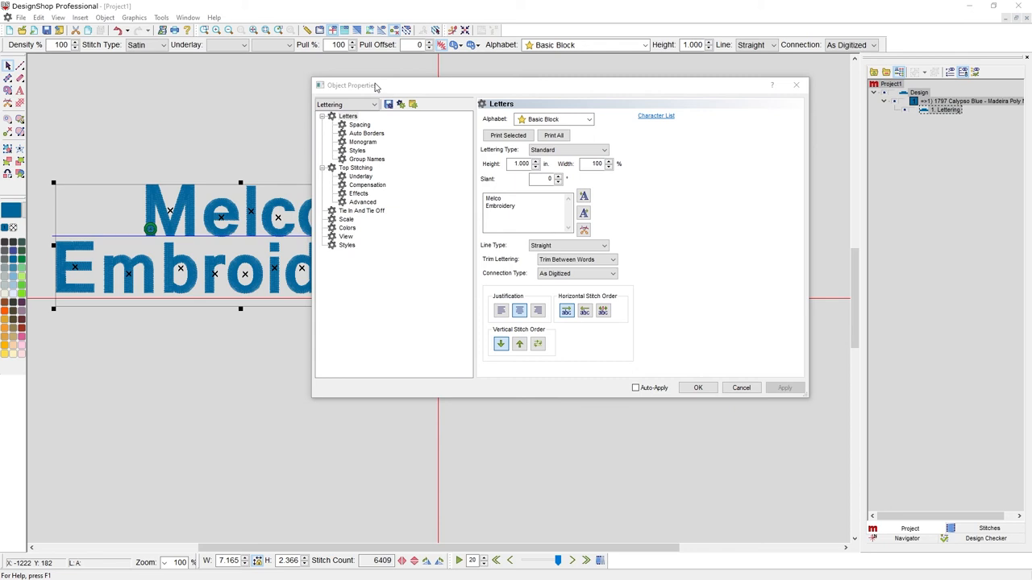
{"action": "mouse_move", "coordinate": [226, 214]}
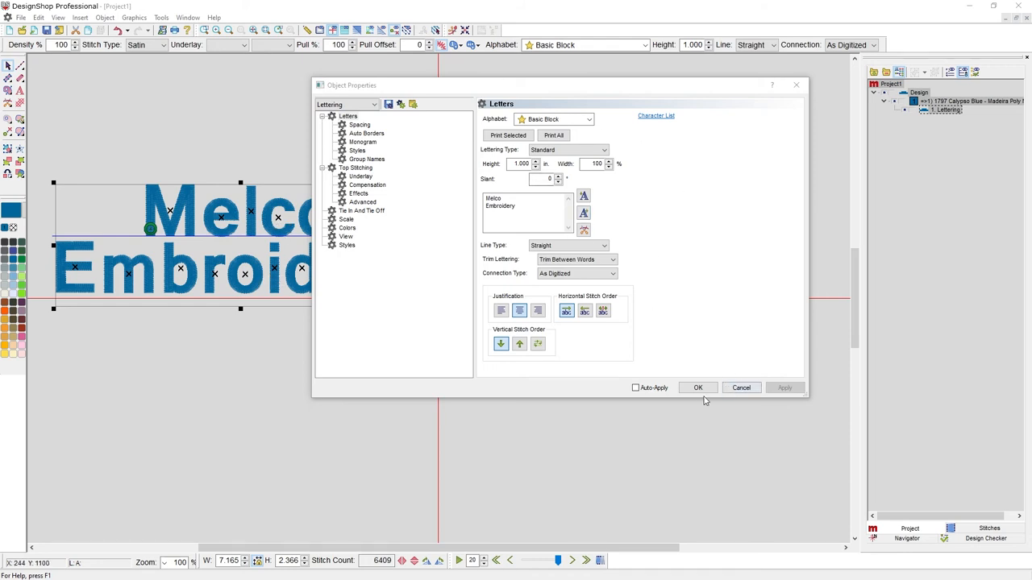
{"action": "left_click", "coordinate": [698, 388]}
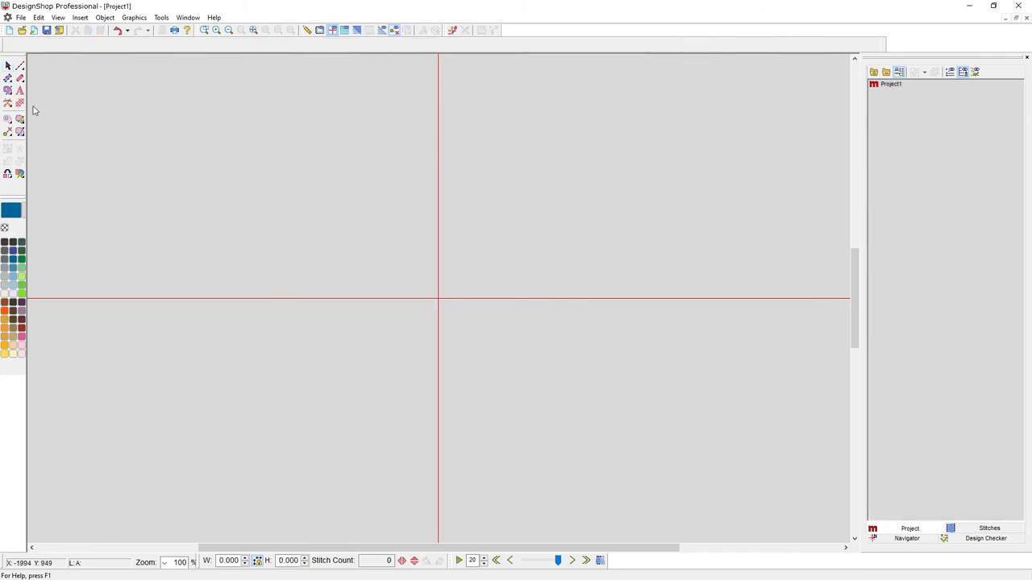
Create a new Basic Block lettering object with the text 'Melco' applied.
{"action": "left_click", "coordinate": [19, 90]}
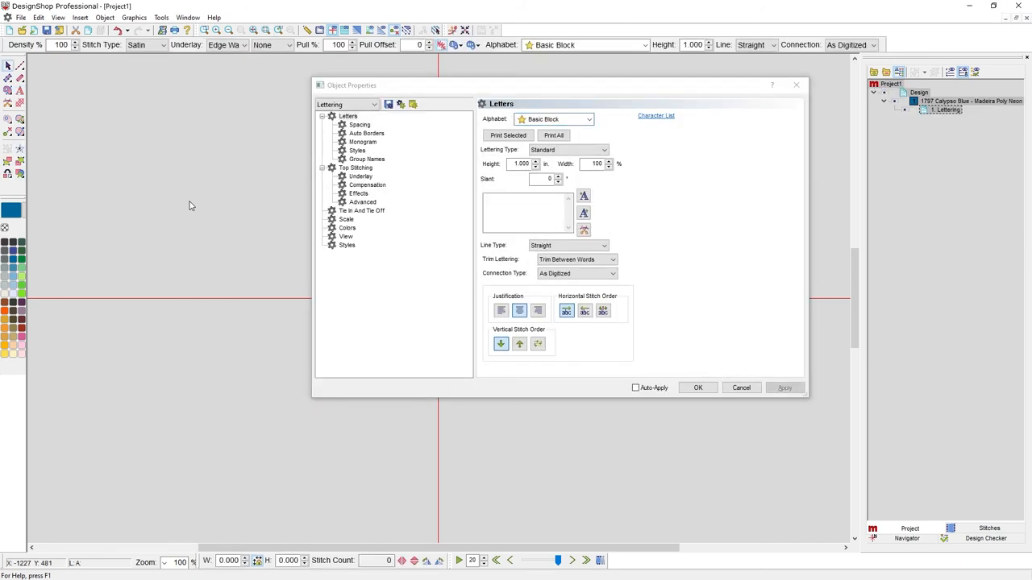
{"action": "mouse_move", "coordinate": [240, 207]}
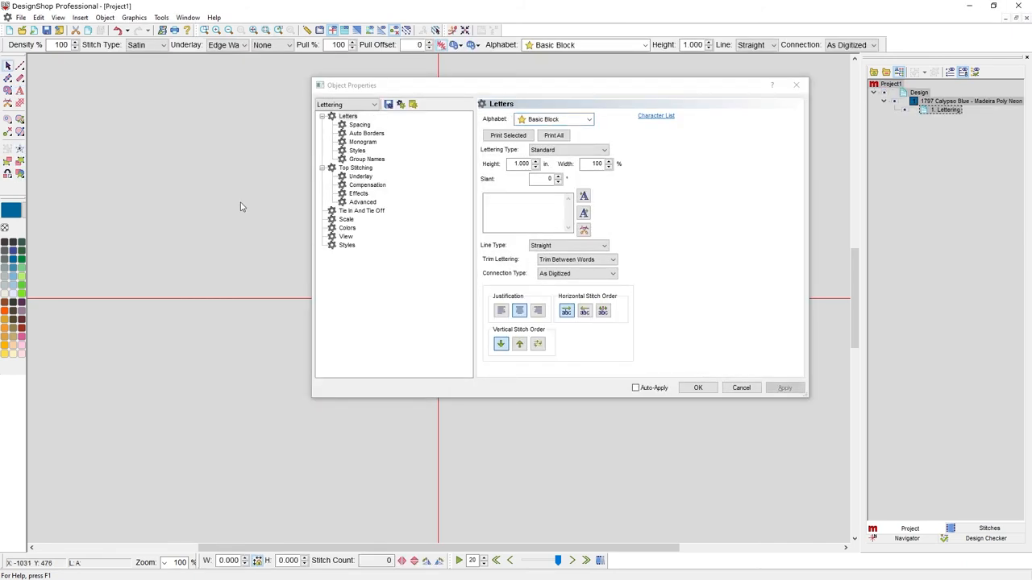
{"action": "left_click", "coordinate": [524, 211]}
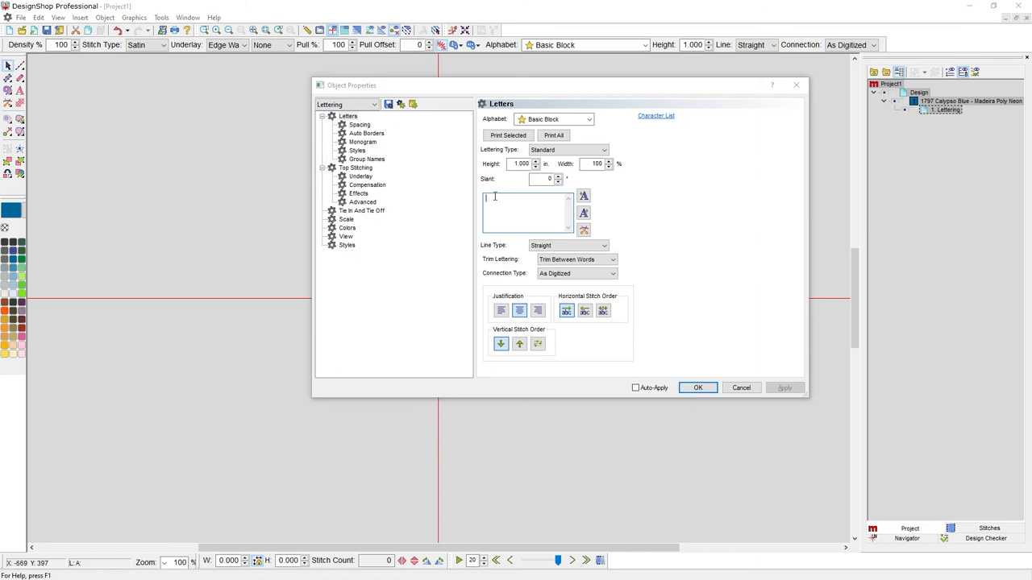
{"action": "type", "text": "Mail"}
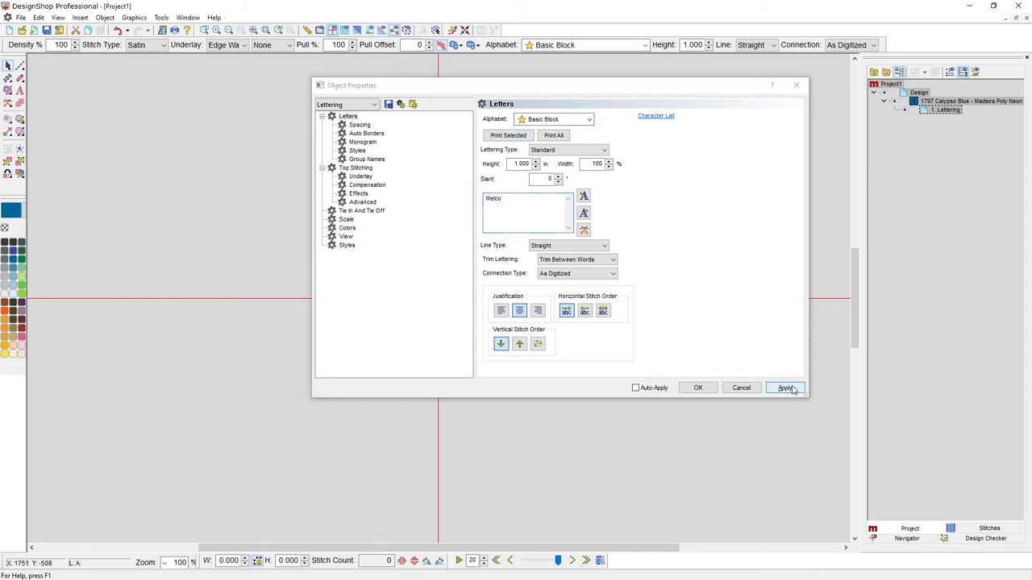
{"action": "left_click", "coordinate": [784, 388]}
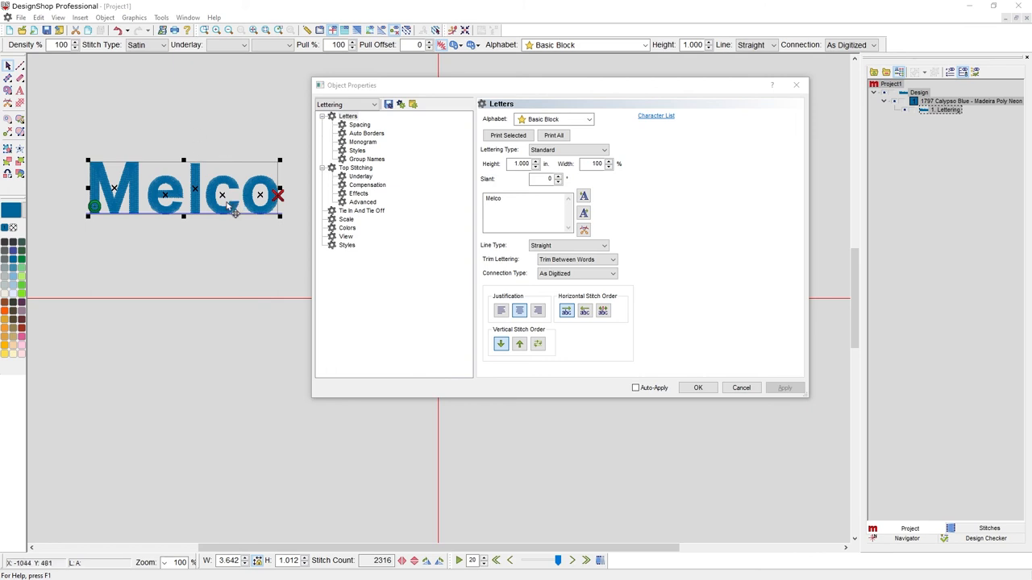